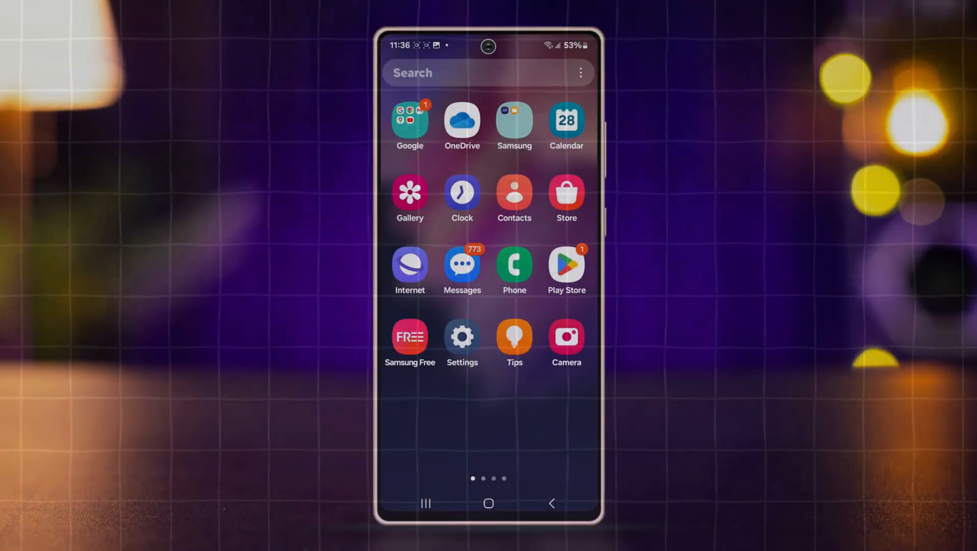
Step: Reset all app preferences from the Settings Apps list's more-options menu
click(461, 334)
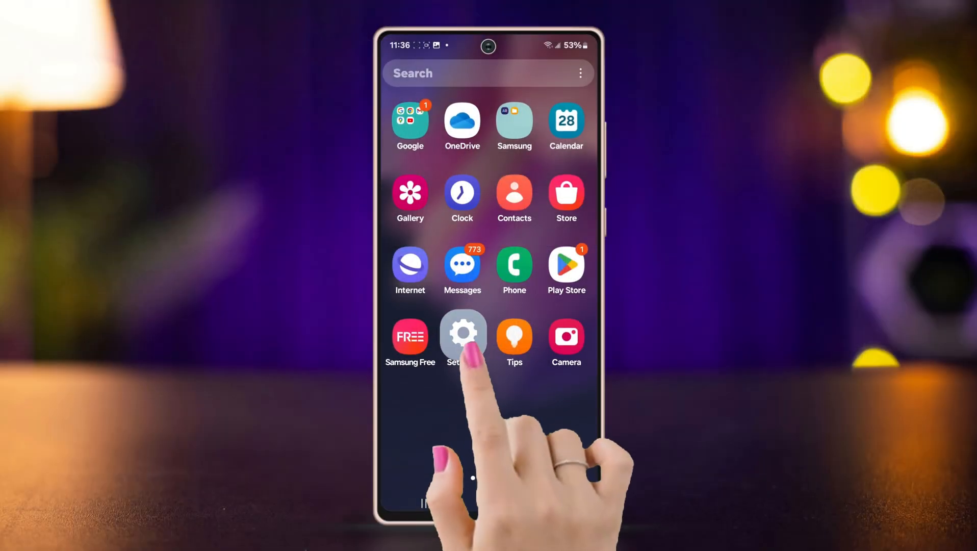
click(462, 335)
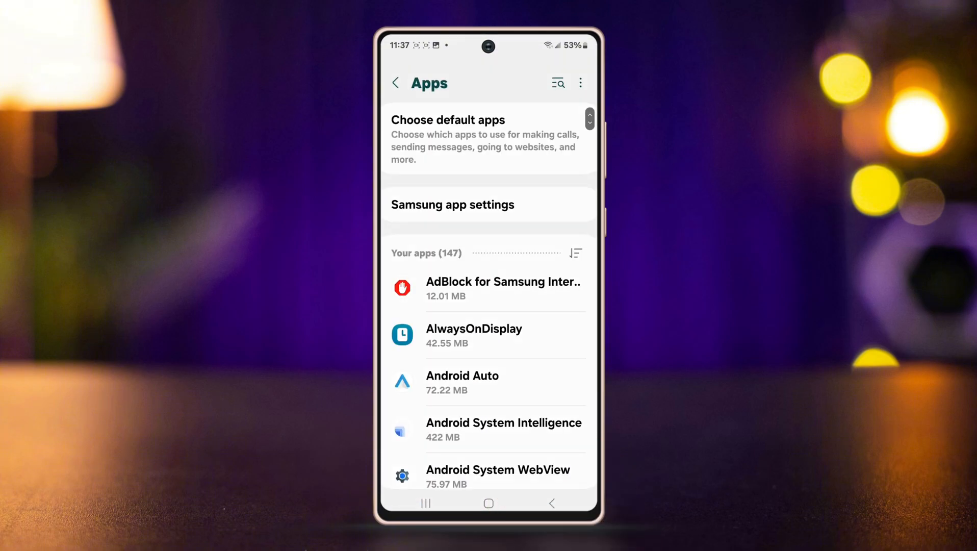
click(579, 83)
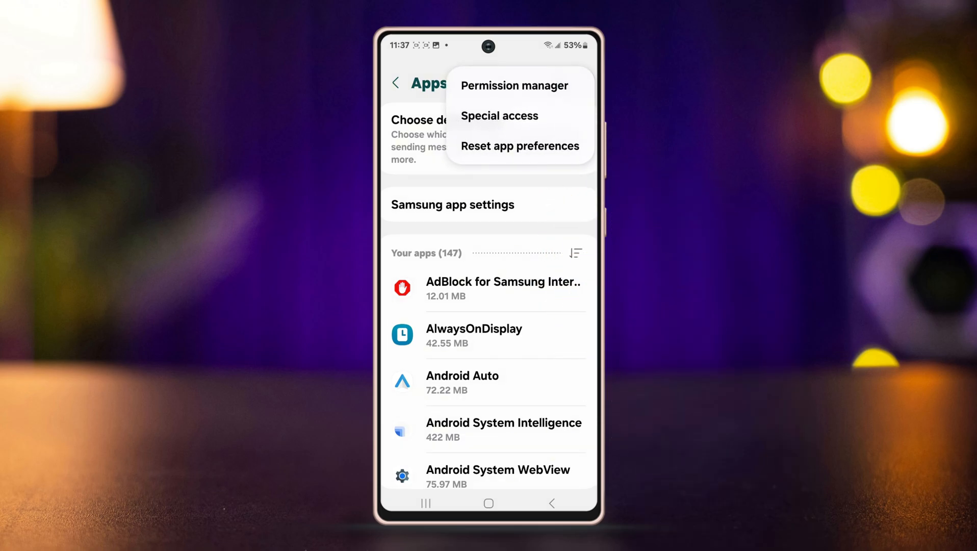
click(520, 146)
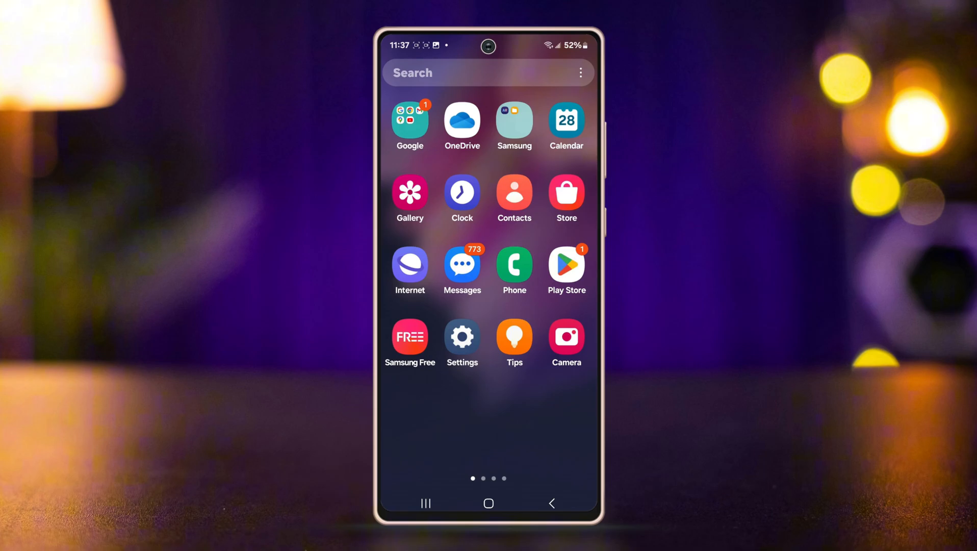
click(409, 266)
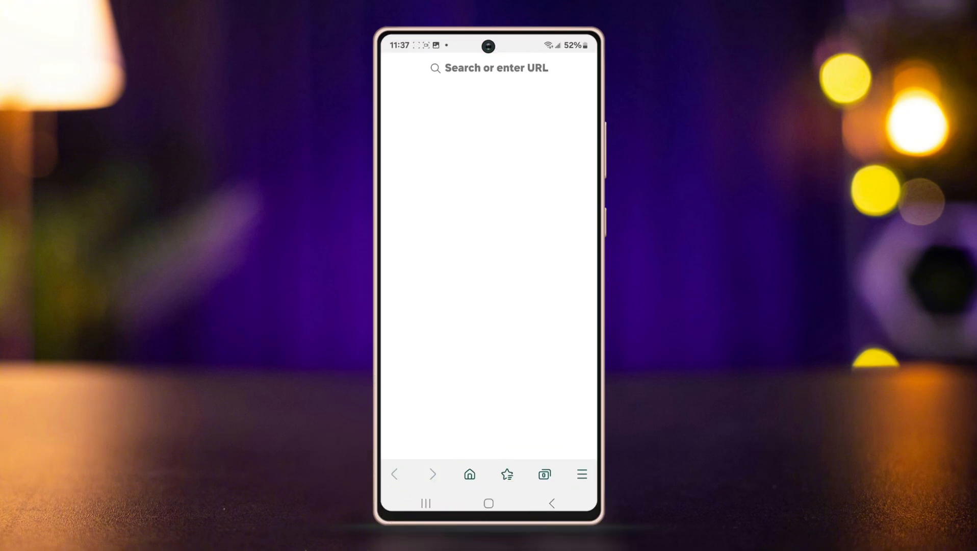
text(www.samsung.com)
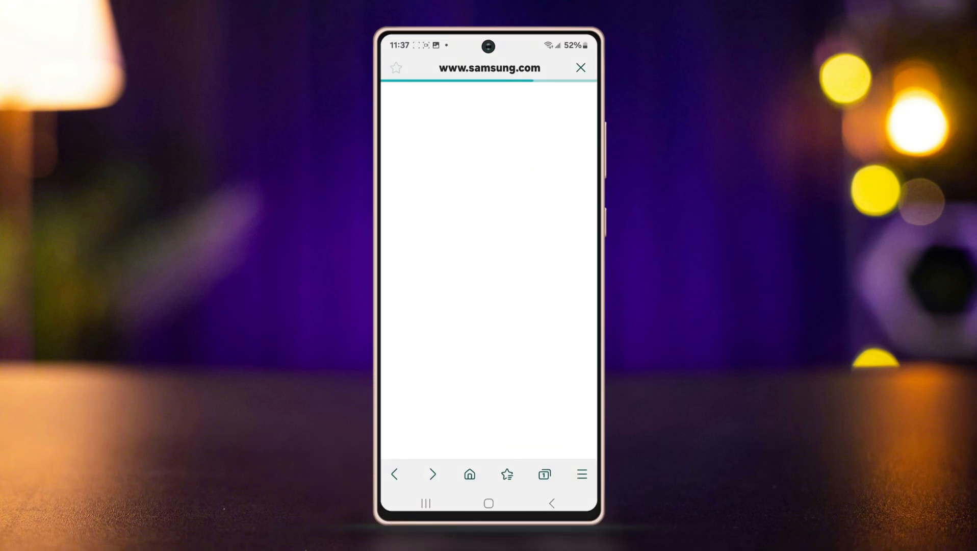
click(580, 474)
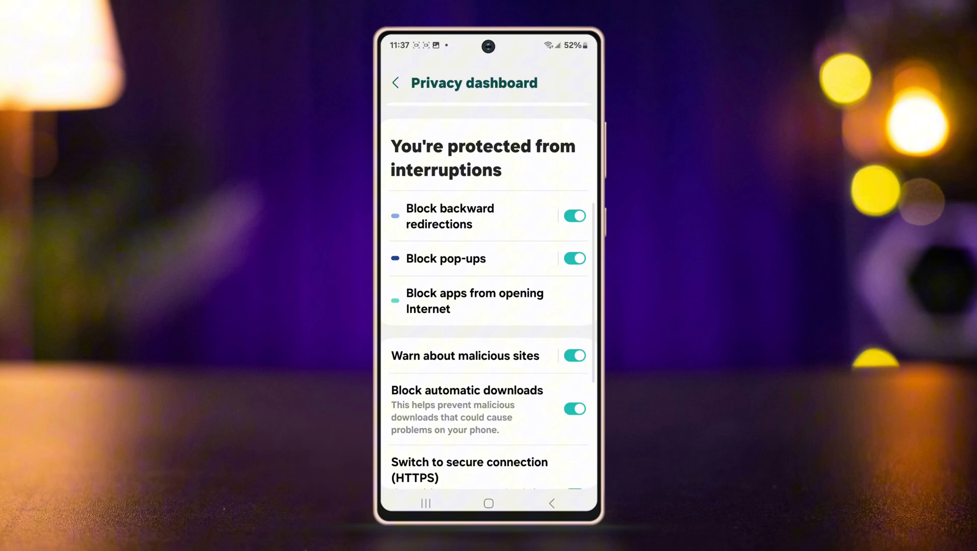
scroll(down, 3)
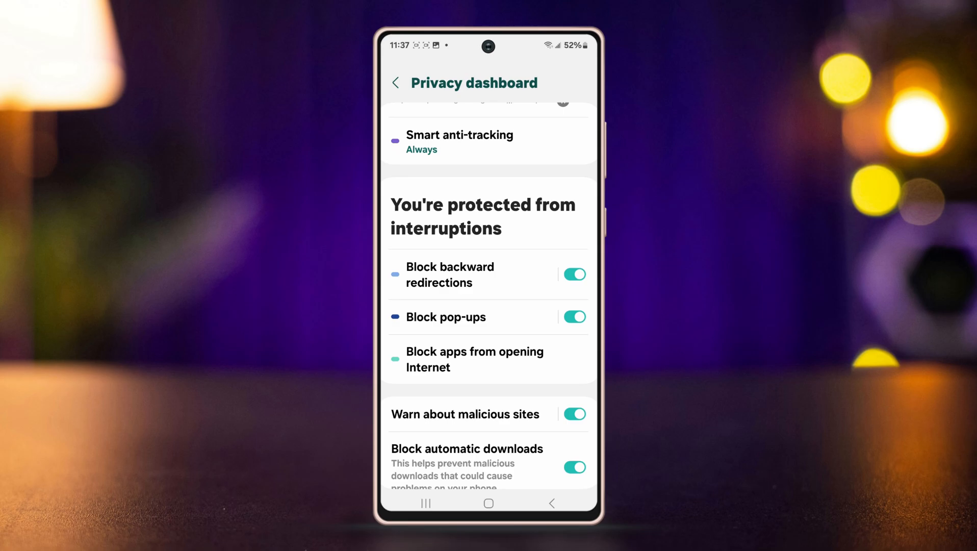
click(488, 503)
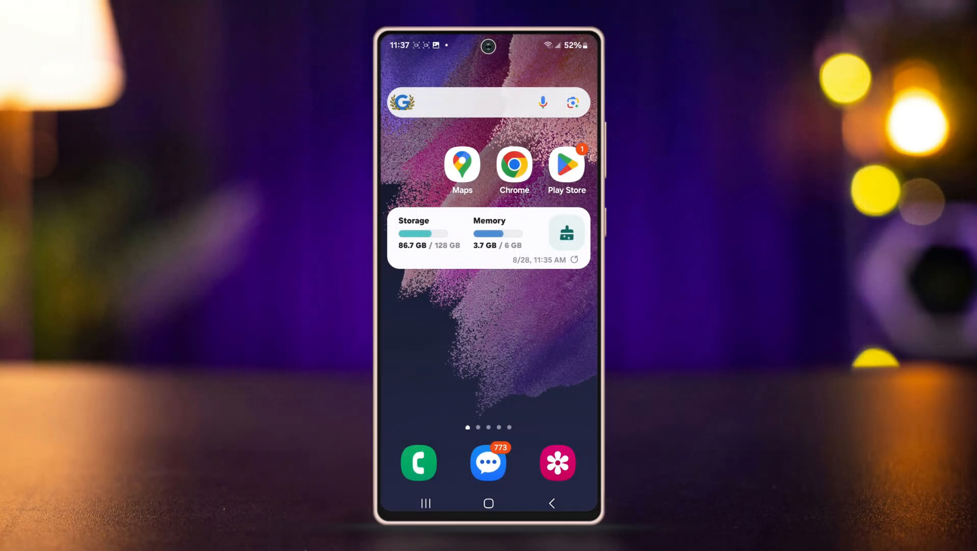
Step: Delete cookies, site data and cached images and files from Samsung Internet's personal browsing data
scroll(up, 3)
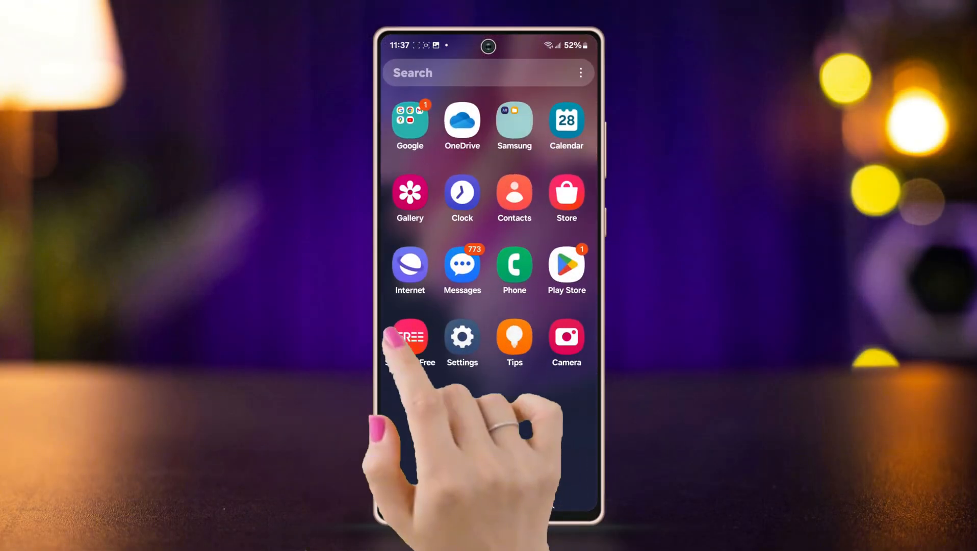
click(409, 339)
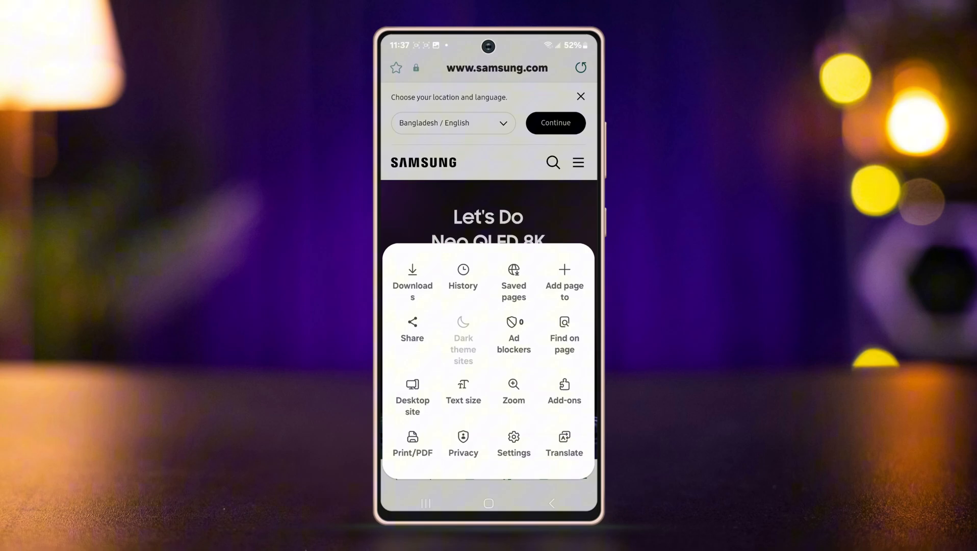
click(514, 443)
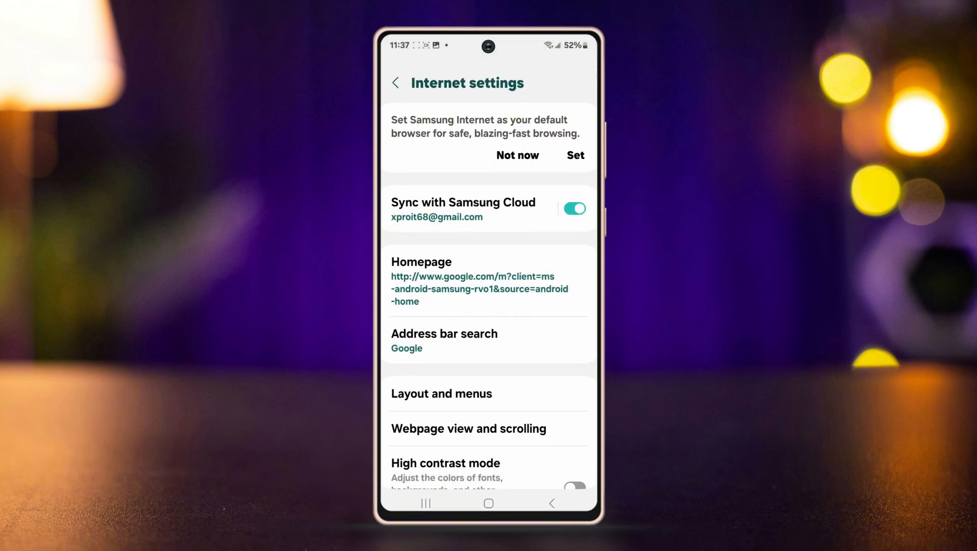
scroll(down, 3)
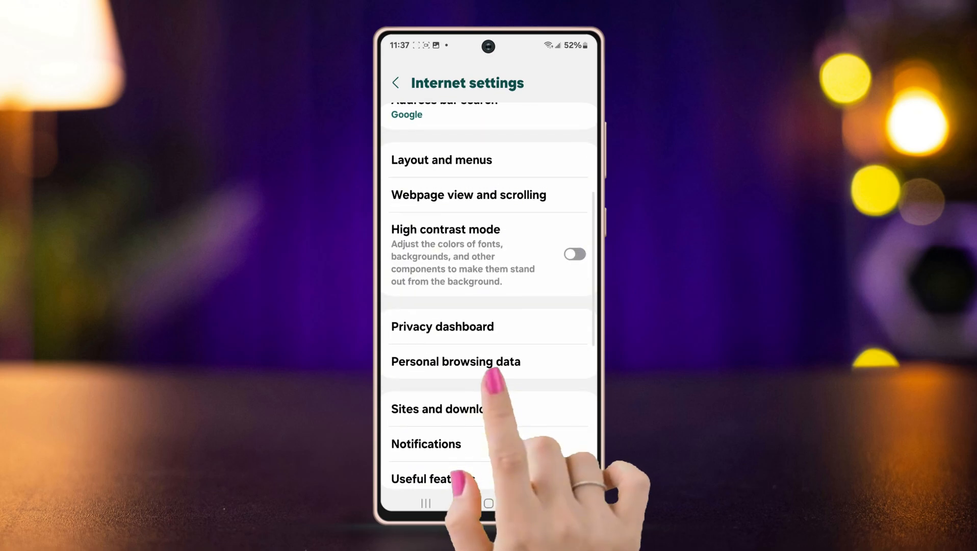
click(456, 361)
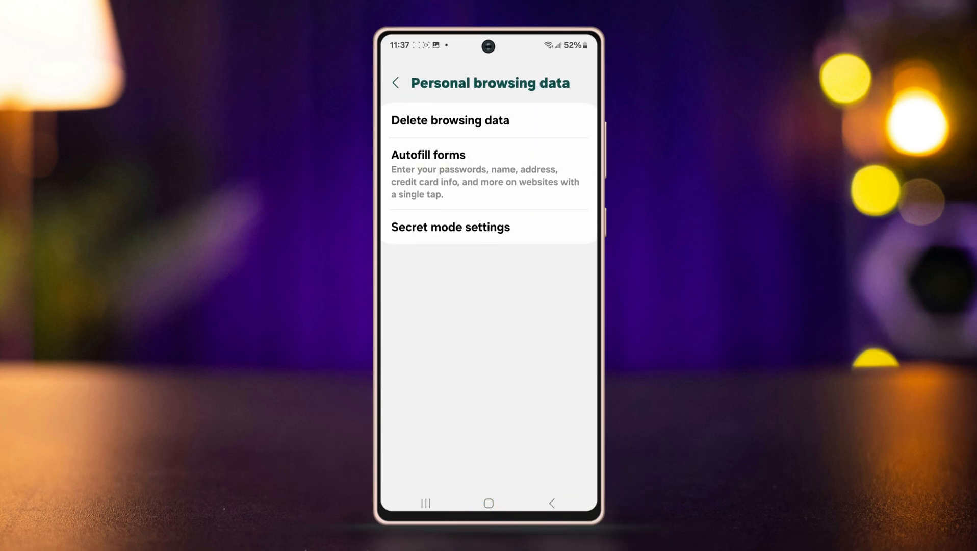
click(449, 120)
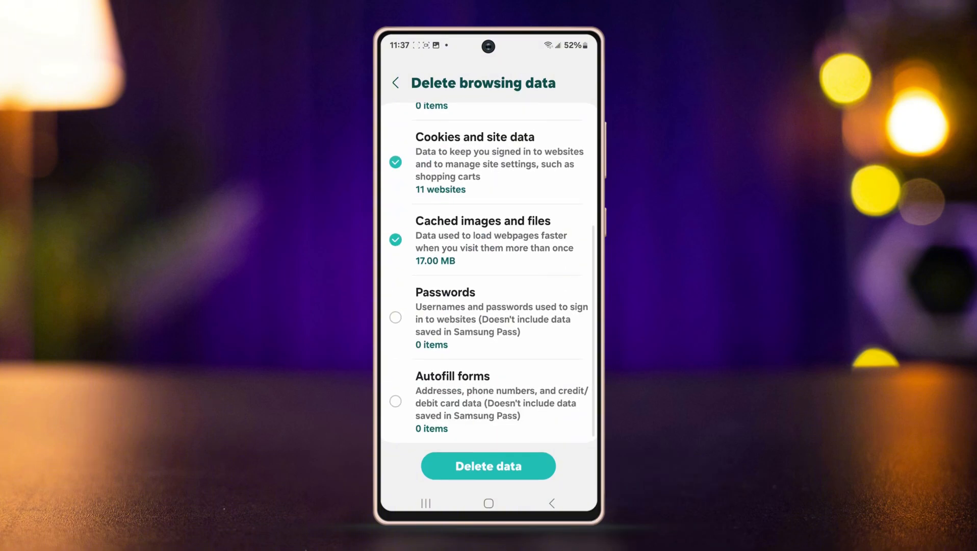
click(488, 465)
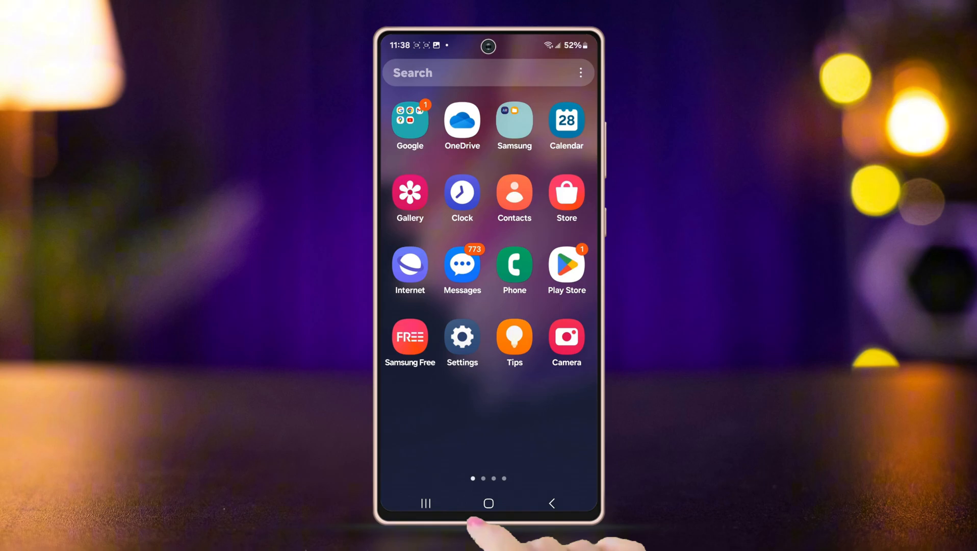
Step: Clear Samsung Internet's cache from its App info storage page in Settings
click(461, 338)
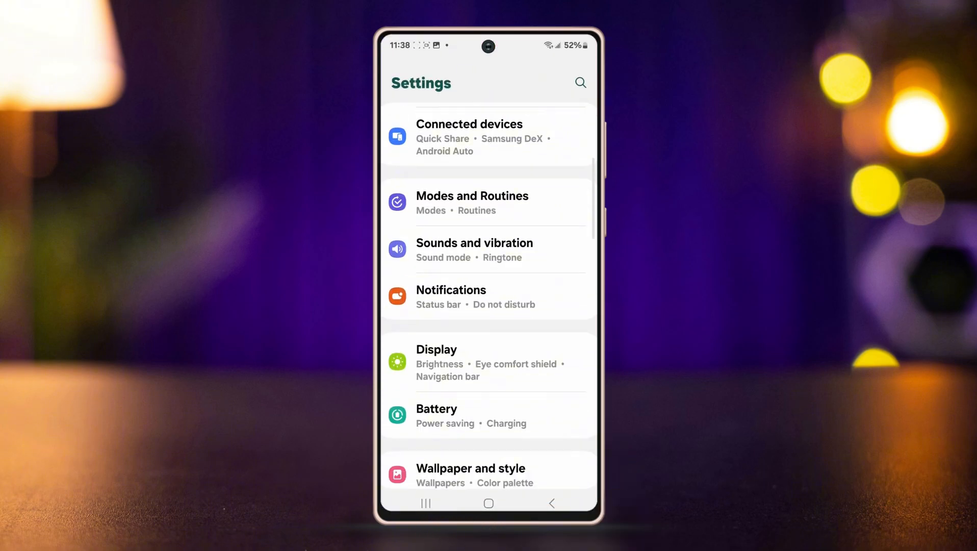
scroll(down, 3)
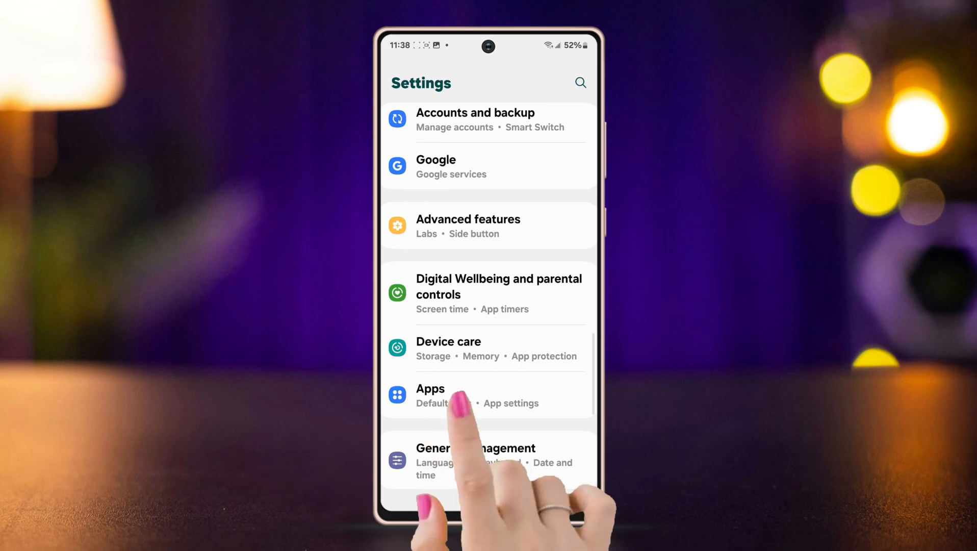
click(429, 388)
text(int)
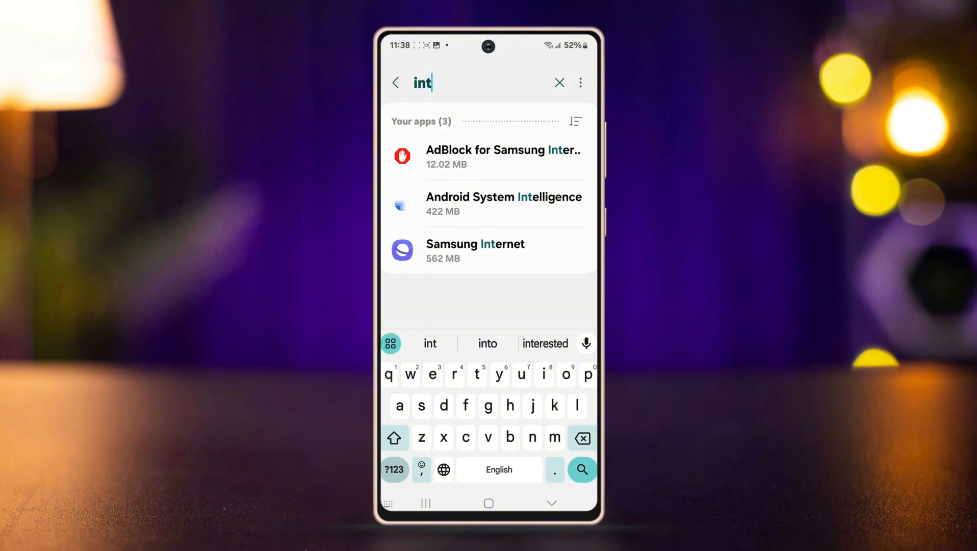
click(474, 250)
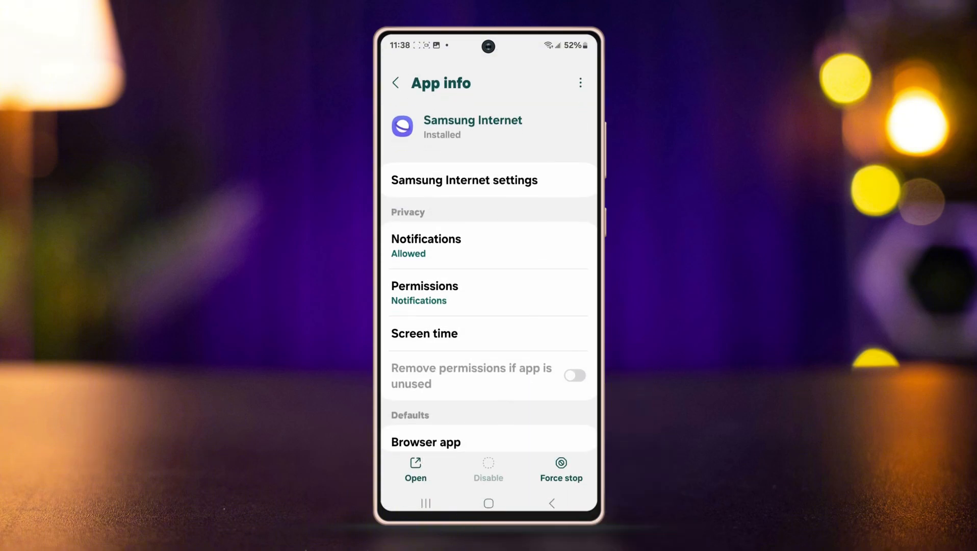
scroll(down, 3)
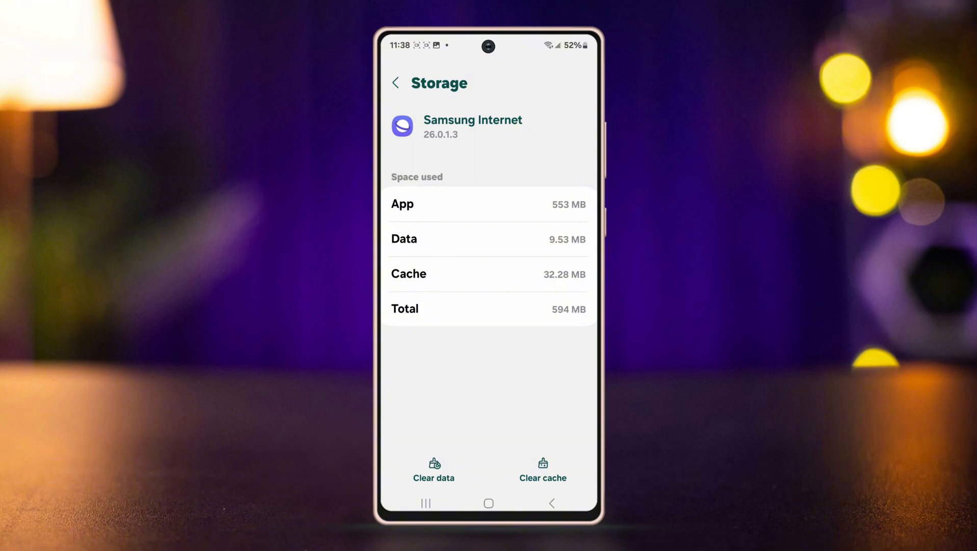
click(542, 469)
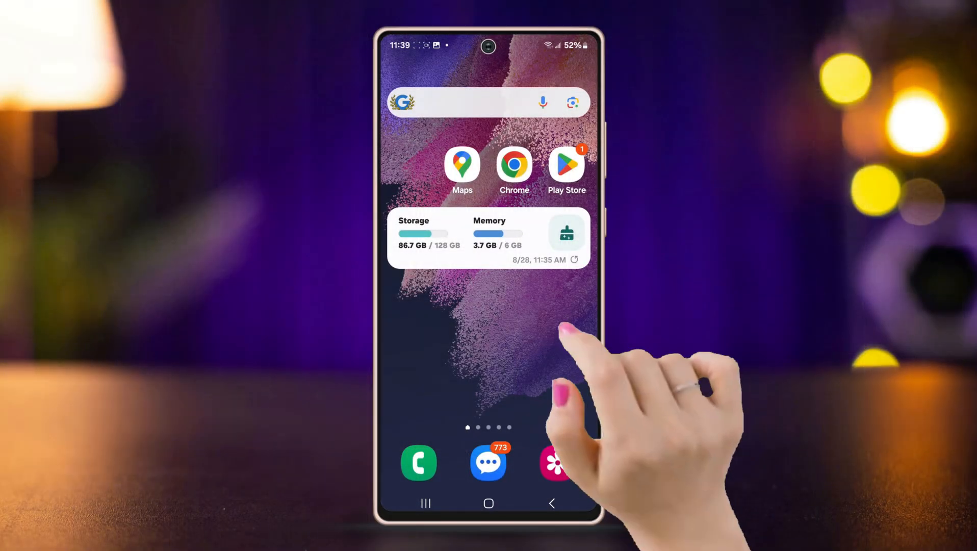
Step: Search the Play Store for 'Samsung internet' and open the installed Samsung Internet Browser listing
click(565, 165)
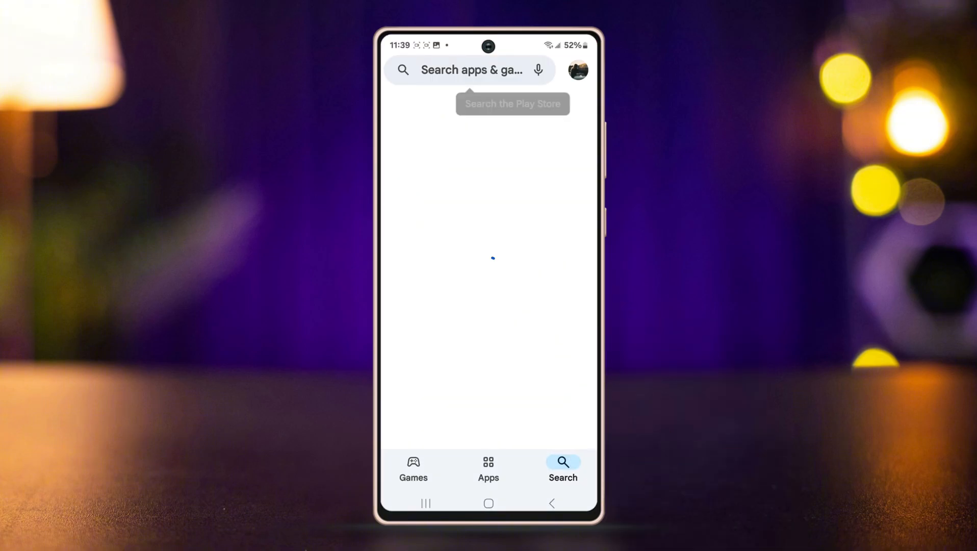
click(471, 70)
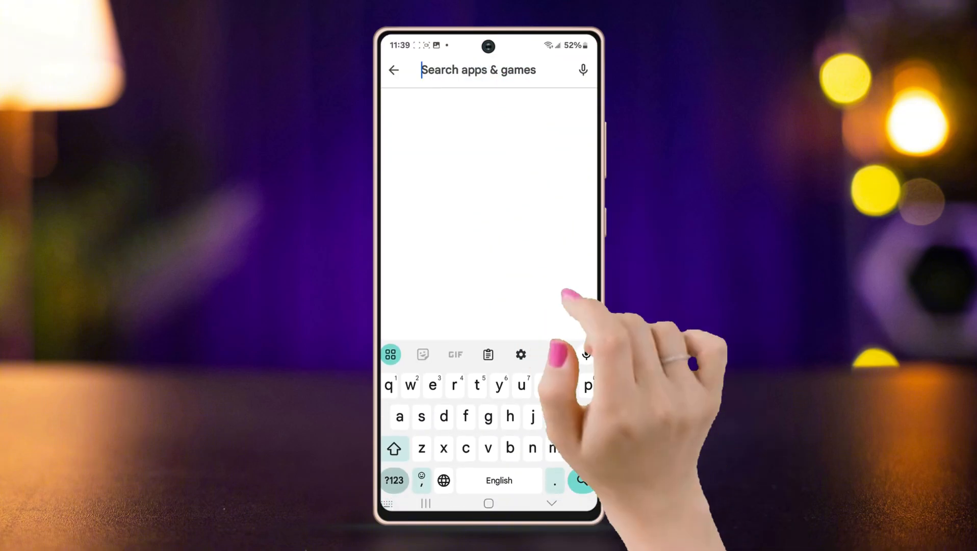
text(s)
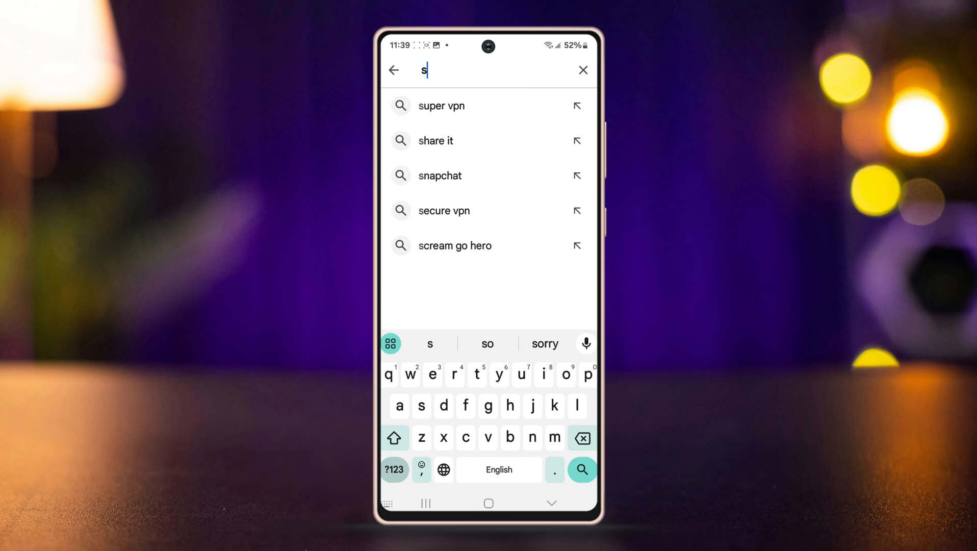
text(Samsung in)
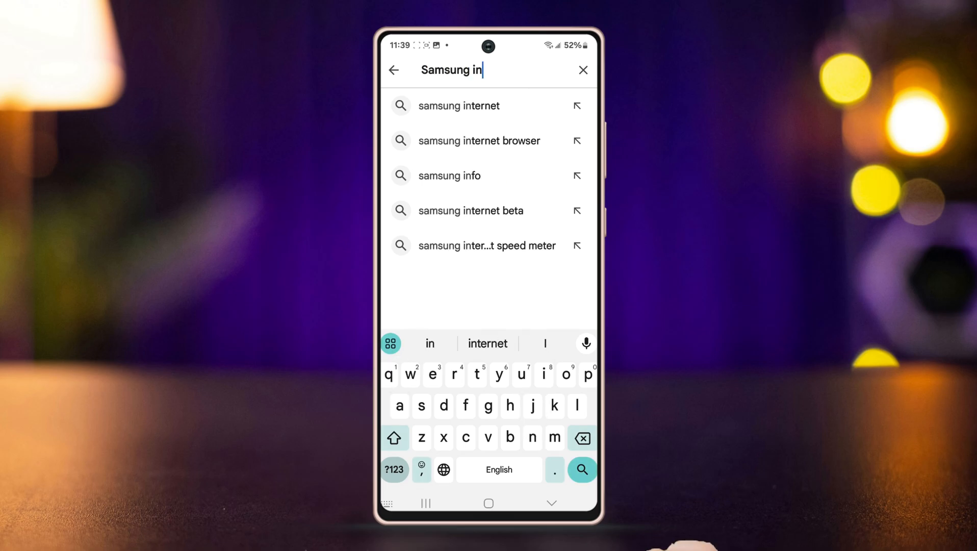
click(459, 105)
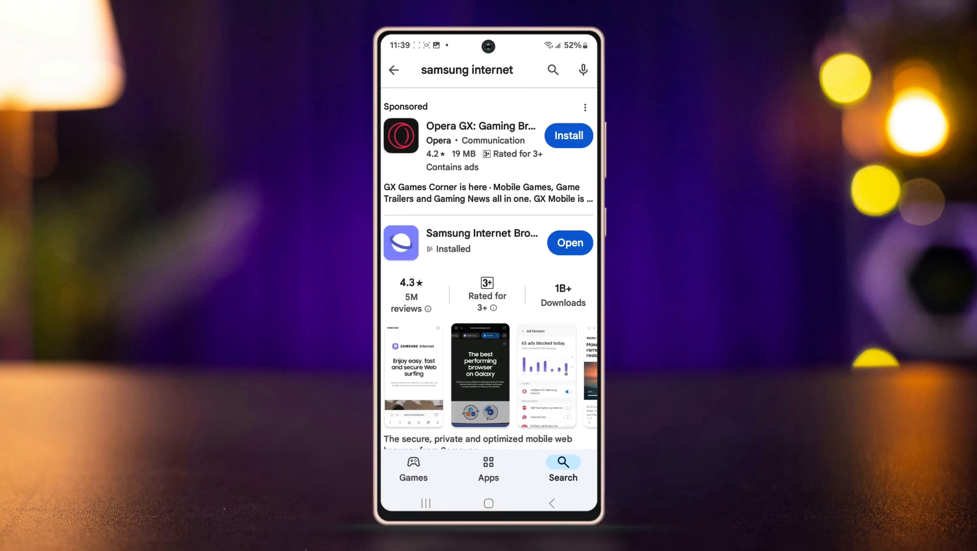
click(482, 242)
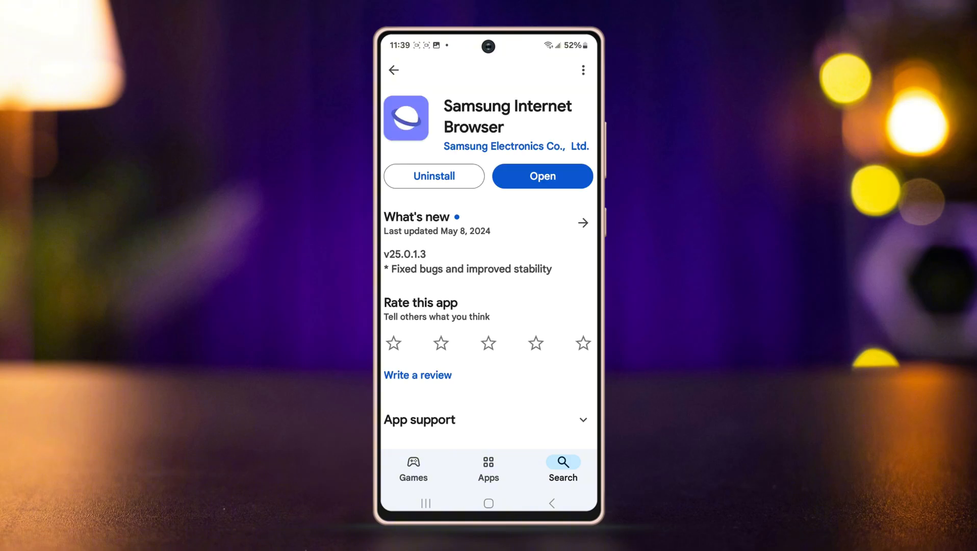